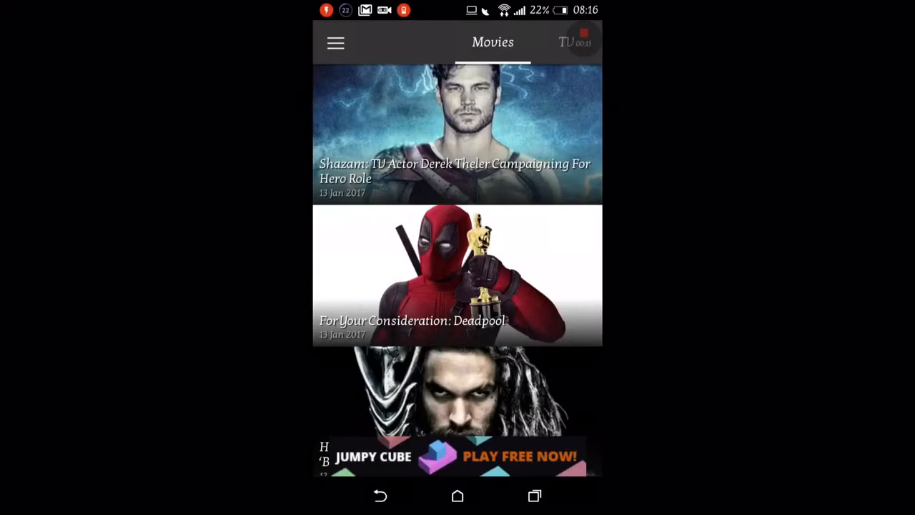
Step: Bring up the navigation drawer listing Movies, TV Shows, Trailers, Favorites and Downloads
{"action": "left_click", "coordinate": [335, 43]}
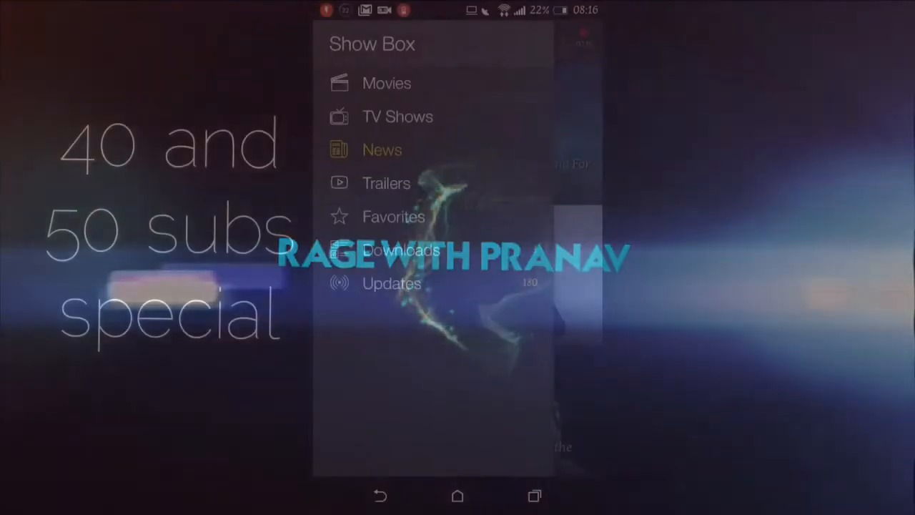
Step: Browse the Movies poster grid with Jack Reacher, Trolls, What Now and Max Steel
{"action": "left_click", "coordinate": [386, 83]}
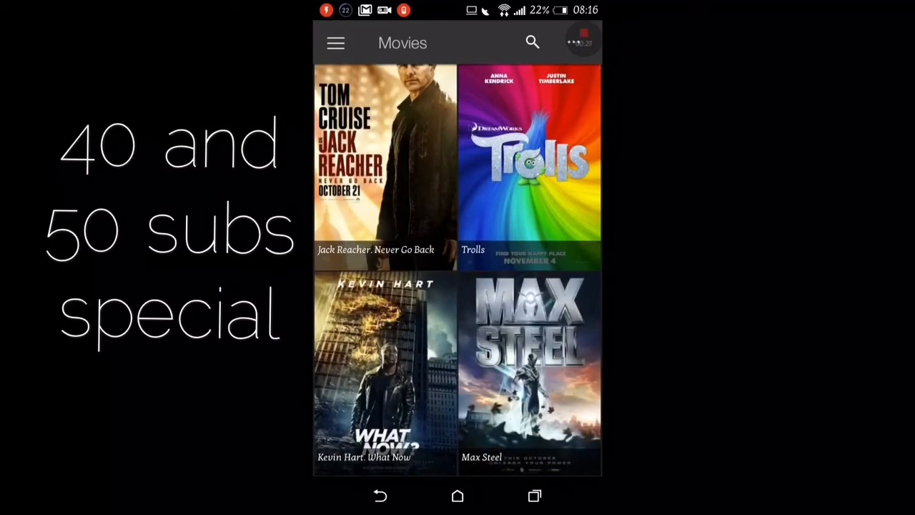
{"action": "scroll", "scroll_direction": "down", "scroll_amount": 3}
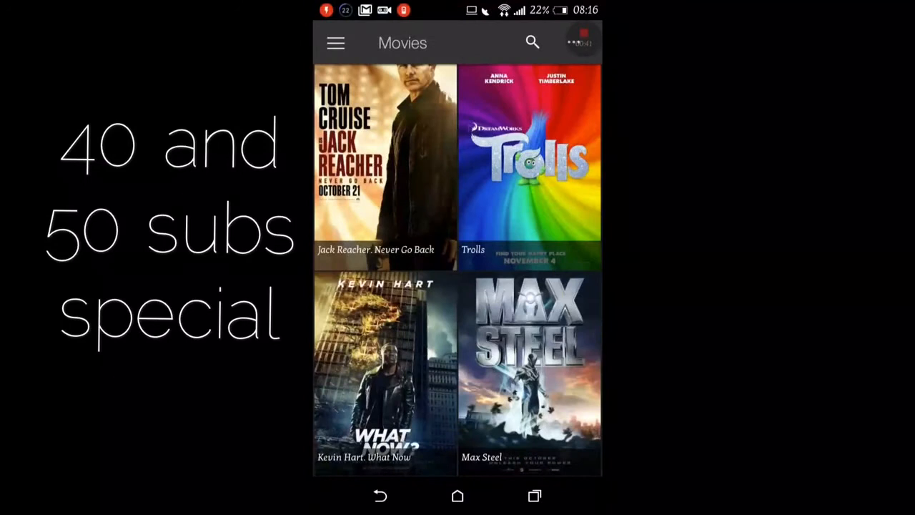
{"action": "left_click", "coordinate": [334, 43]}
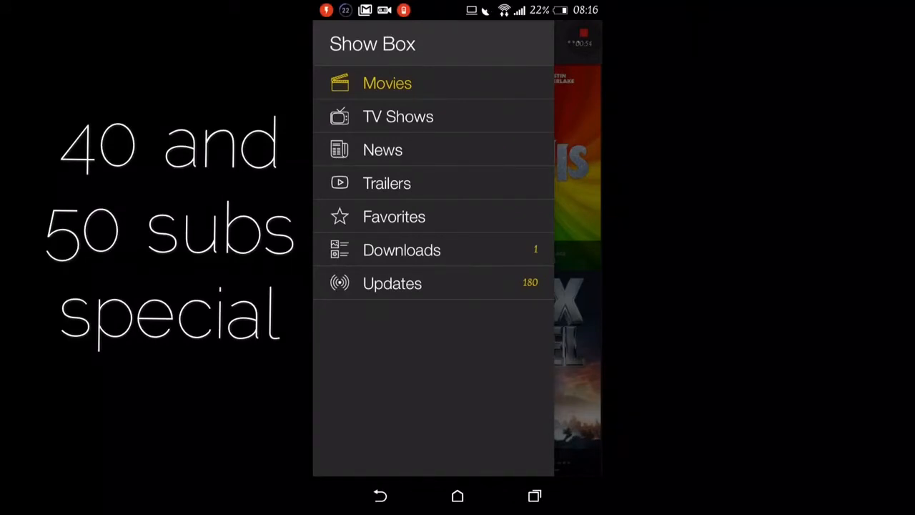
{"action": "left_click", "coordinate": [386, 83]}
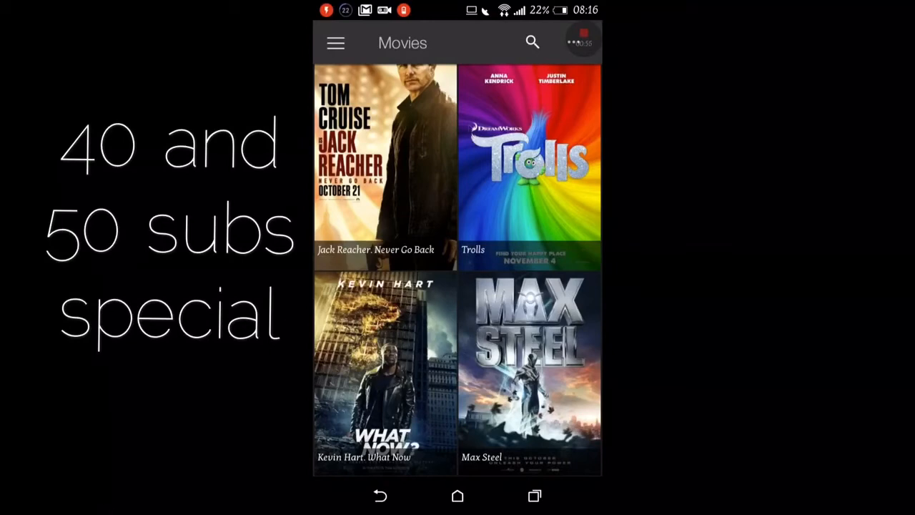
Step: Browse the TV Shows catalog and preview an episode's 360p quality option before dismissing it
{"action": "left_click", "coordinate": [334, 43]}
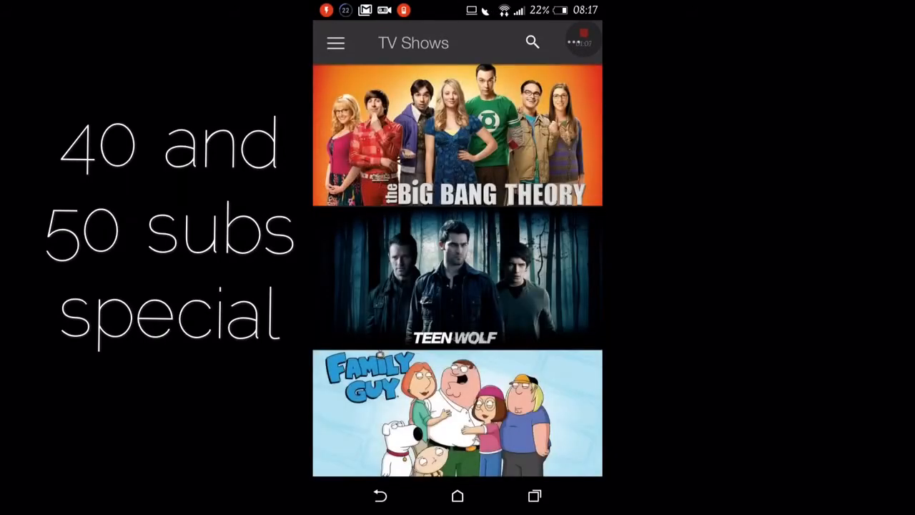
{"action": "scroll", "scroll_direction": "down", "scroll_amount": 3}
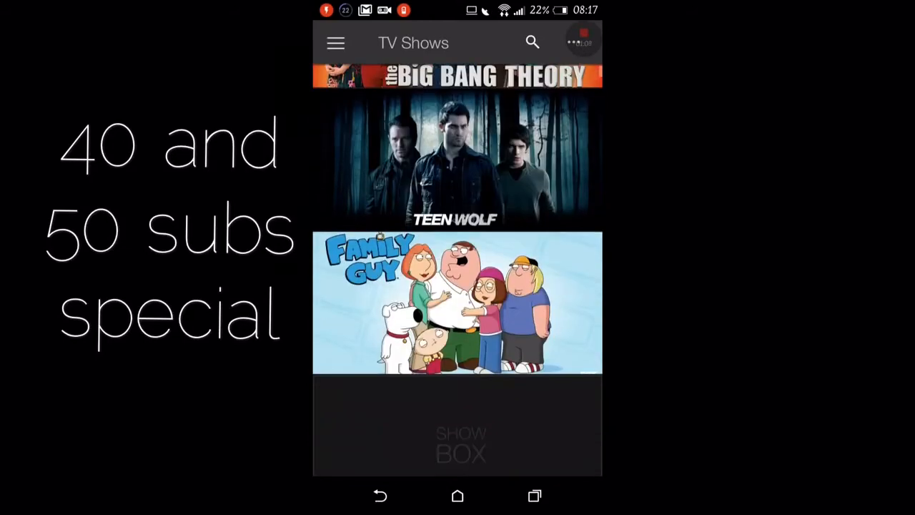
{"action": "scroll", "scroll_direction": "up", "scroll_amount": 3}
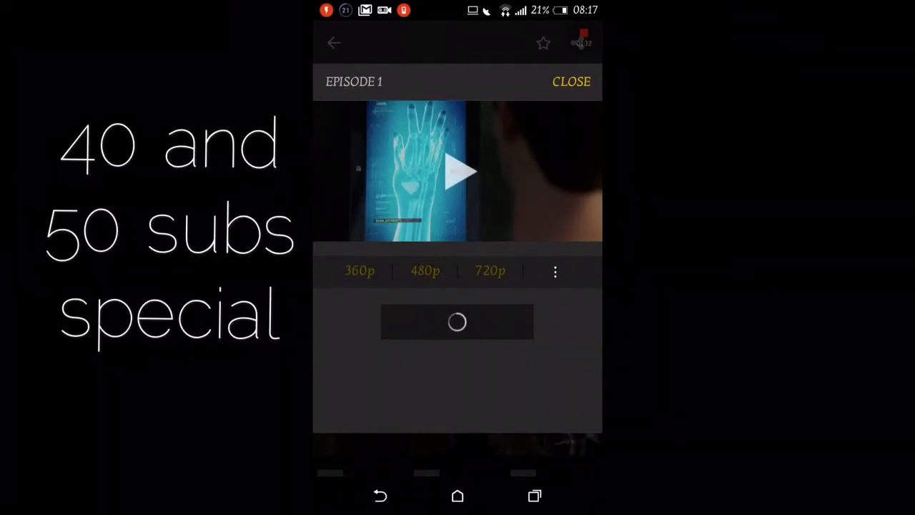
{"action": "left_click", "coordinate": [361, 271]}
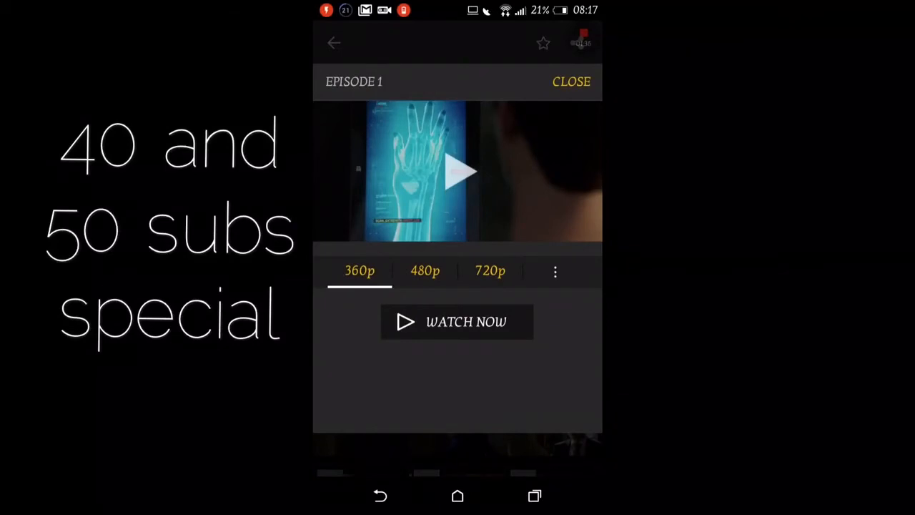
{"action": "left_click", "coordinate": [572, 80]}
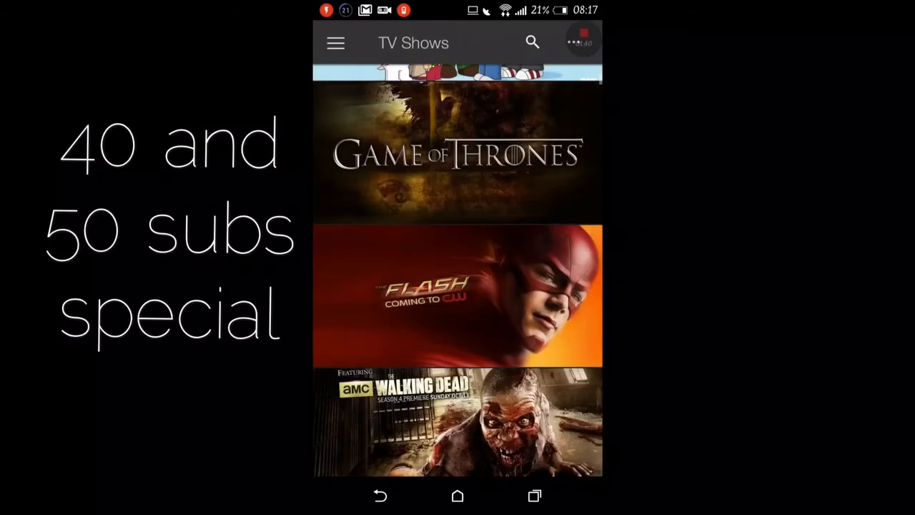
Step: Return to the Movies catalog and bring up the Trolls movie page
{"action": "left_click", "coordinate": [335, 43]}
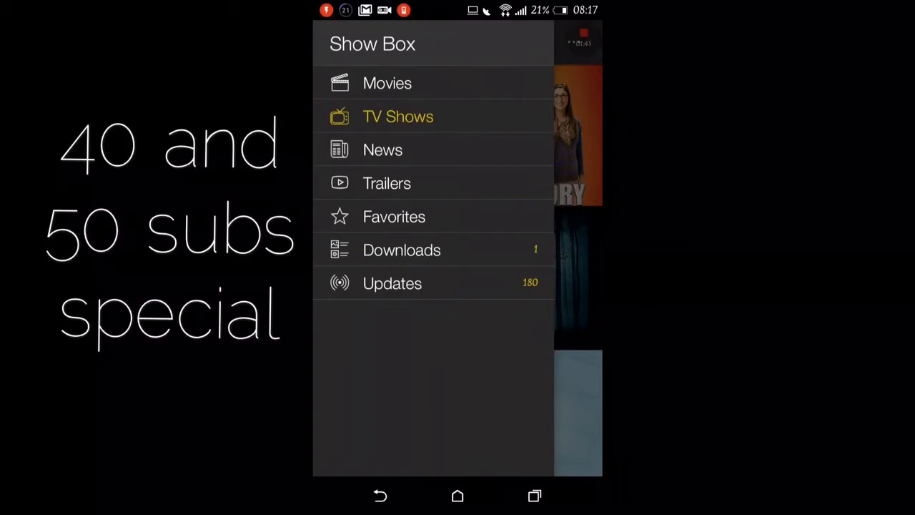
{"action": "left_click", "coordinate": [386, 83]}
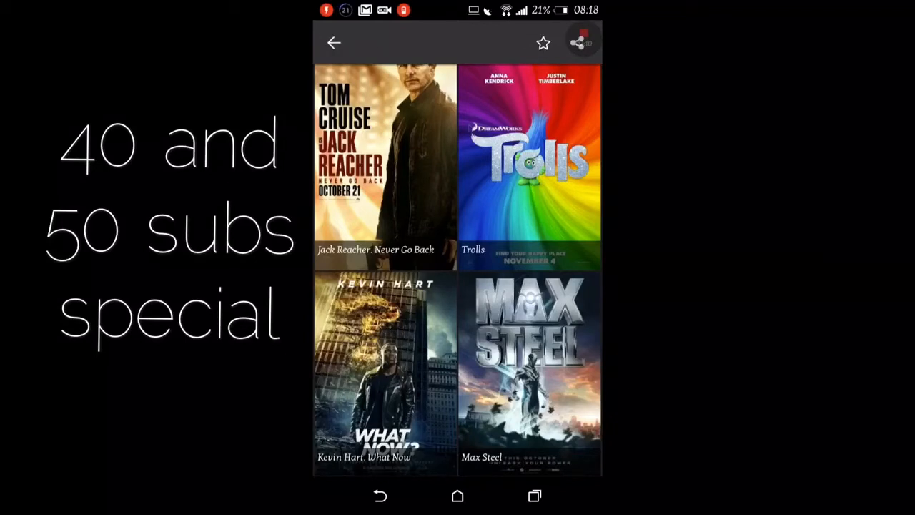
{"action": "left_click", "coordinate": [529, 168]}
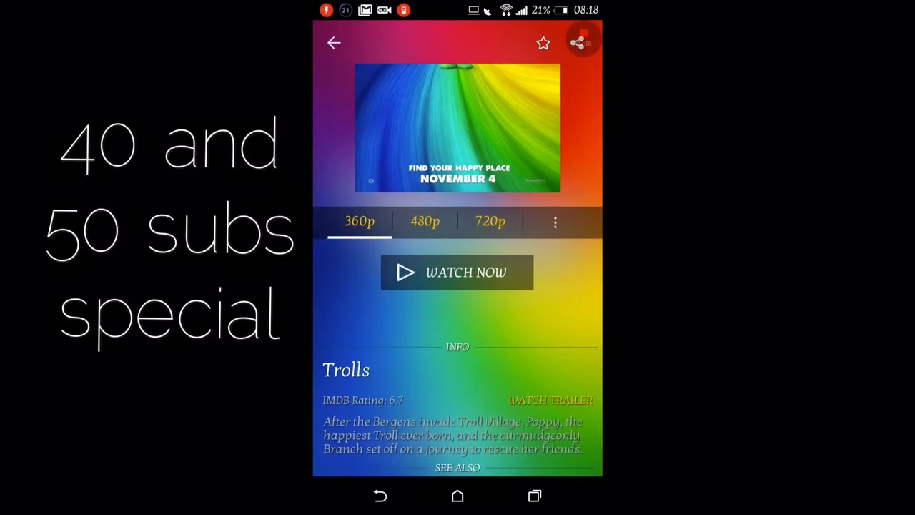
Step: Queue Trolls for download at 360p via Watch Now and go back to the poster grid
{"action": "left_click", "coordinate": [334, 43]}
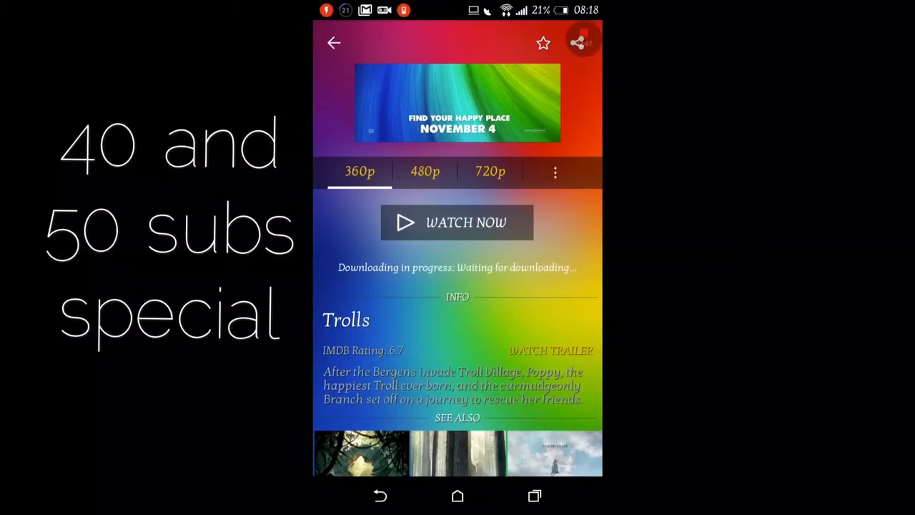
{"action": "left_click", "coordinate": [334, 43]}
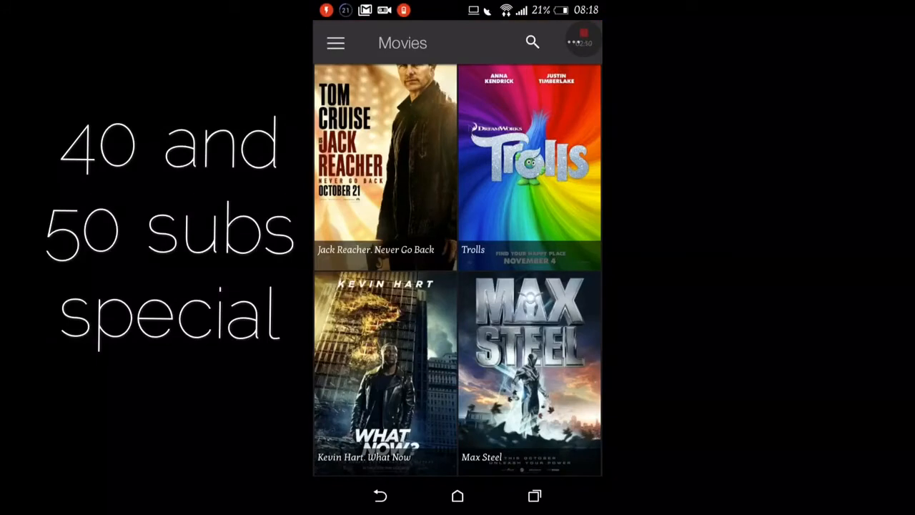
Step: Show the Downloads list with Max Steel, The Secret Life of Pets and Trolls at 21%
{"action": "left_click", "coordinate": [335, 43]}
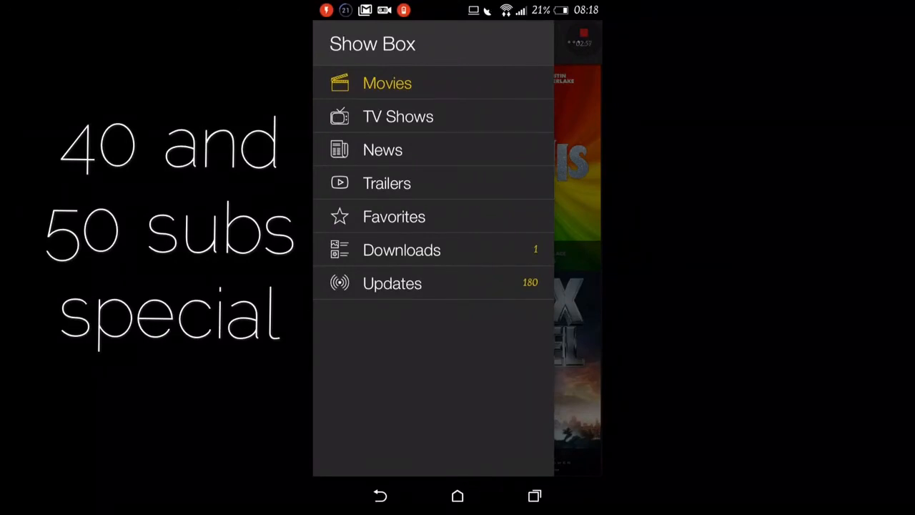
{"action": "left_click", "coordinate": [401, 249]}
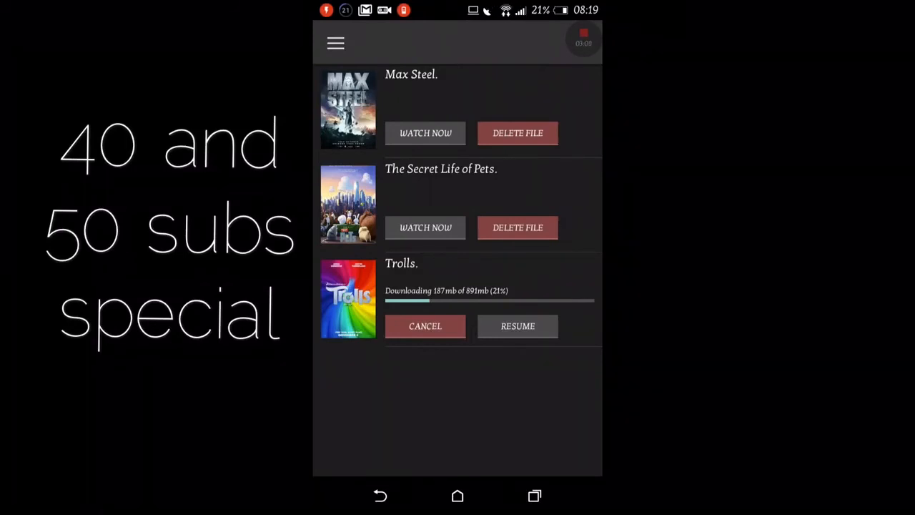
Step: Play The Secret Life of Pets and pause it at 46:53 of 1:26:27
{"action": "left_click", "coordinate": [517, 326]}
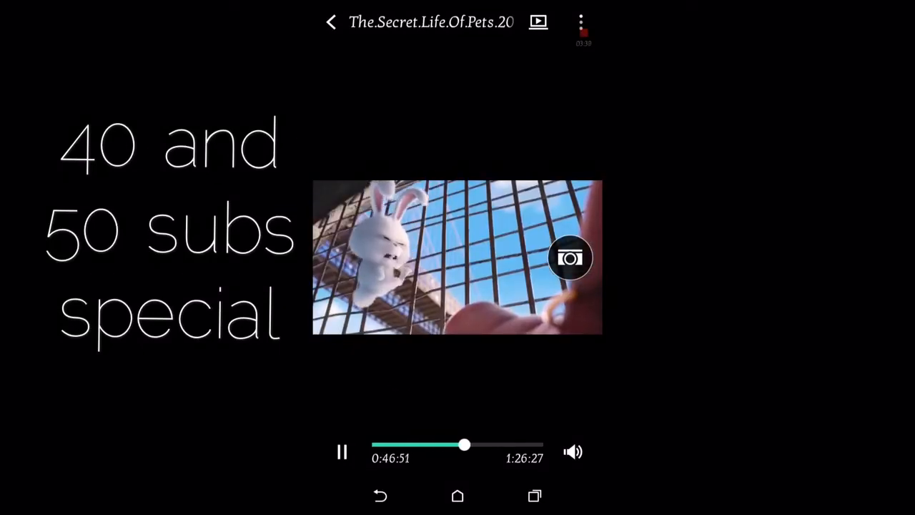
{"action": "left_click", "coordinate": [342, 452]}
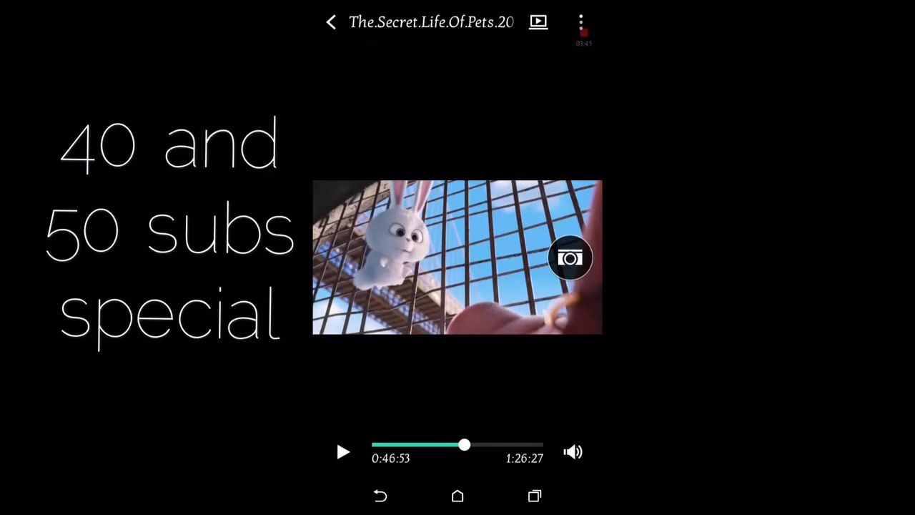